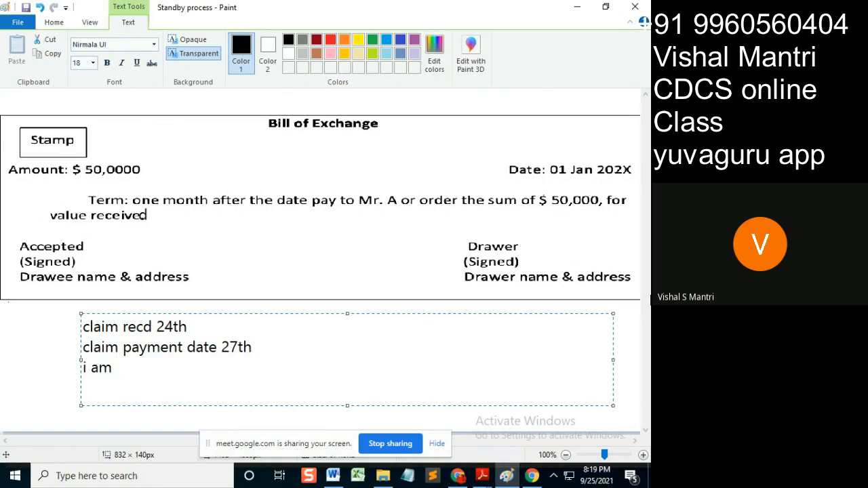
- Complete the note's third line to read "i am RB and not prepared to pay. Rejection"
type("RB and not pr")
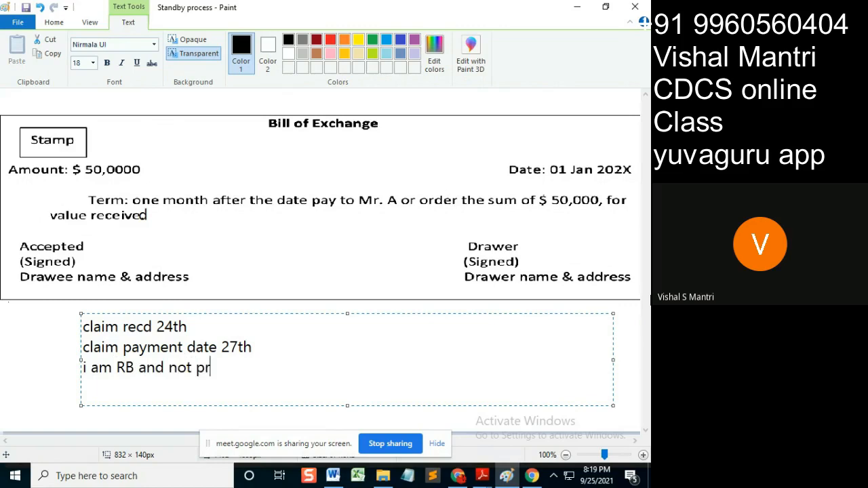
type("epared")
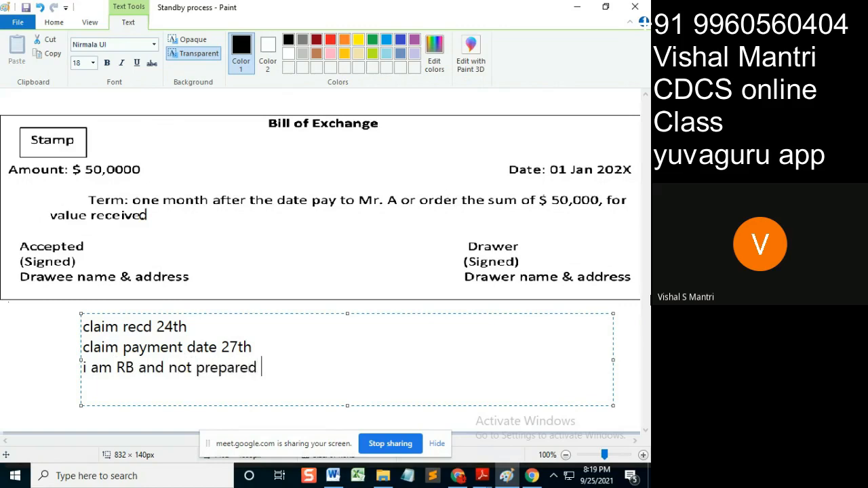
type("to pay")
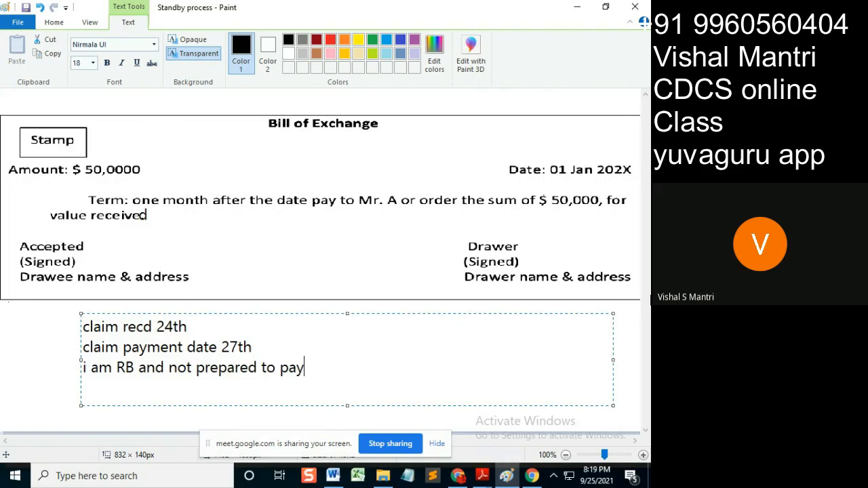
type(".")
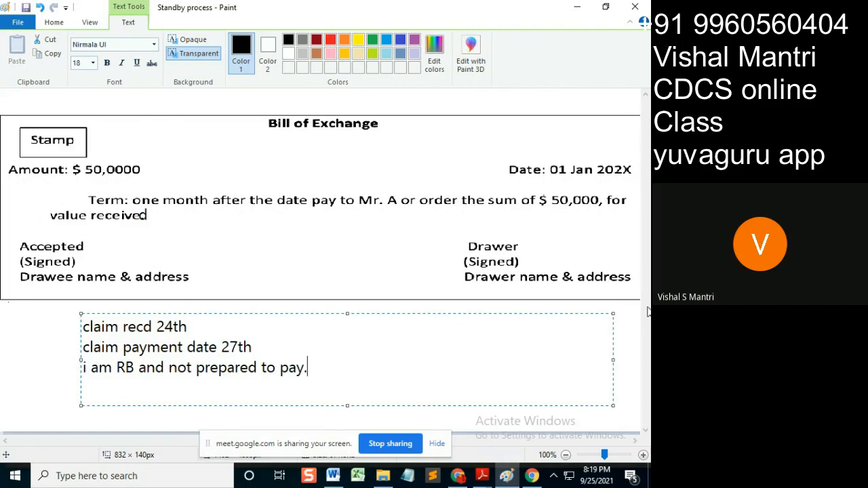
mouse_move(204, 336)
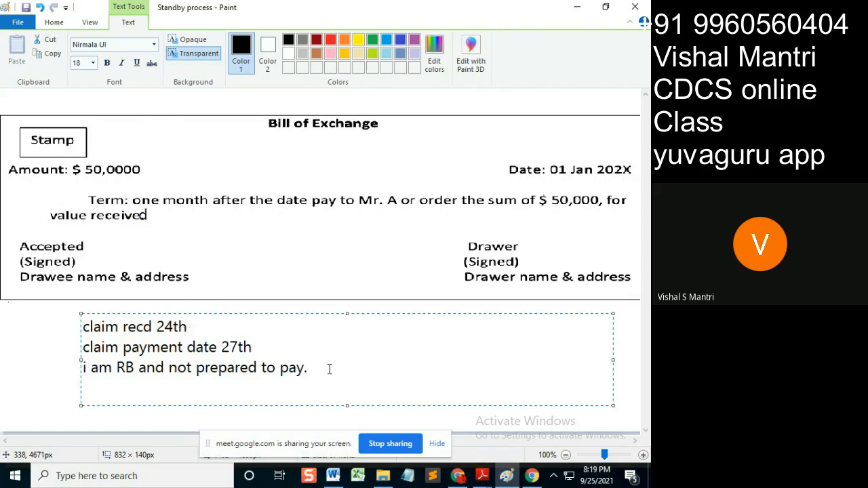
type("Rej")
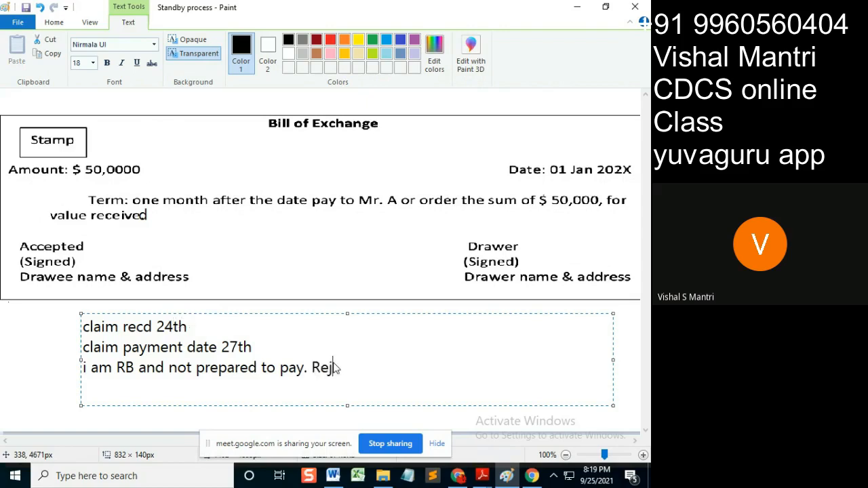
type("ection")
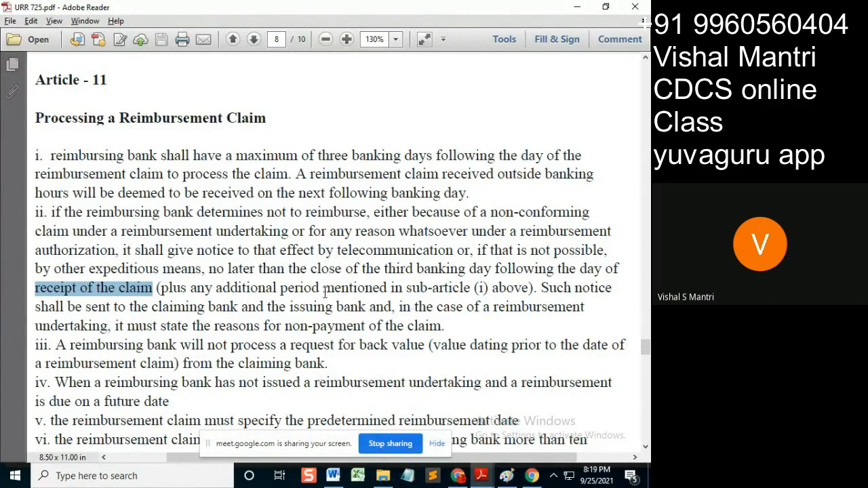
mouse_move(407, 163)
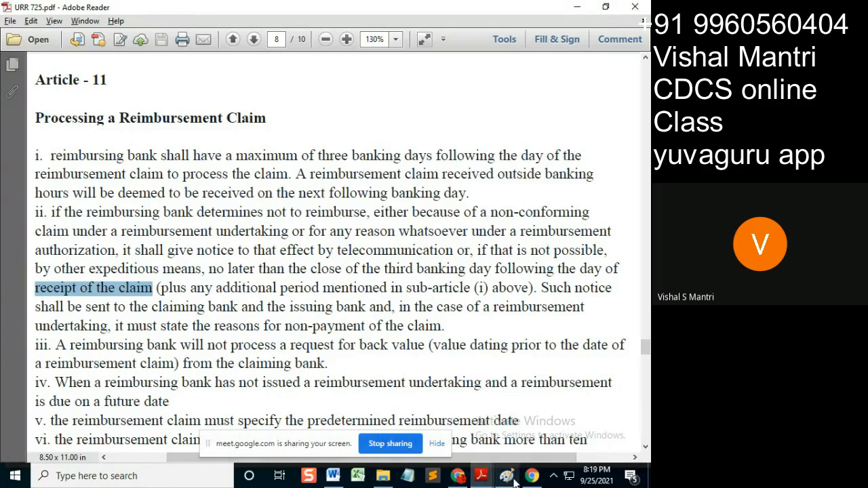
left_click(506, 475)
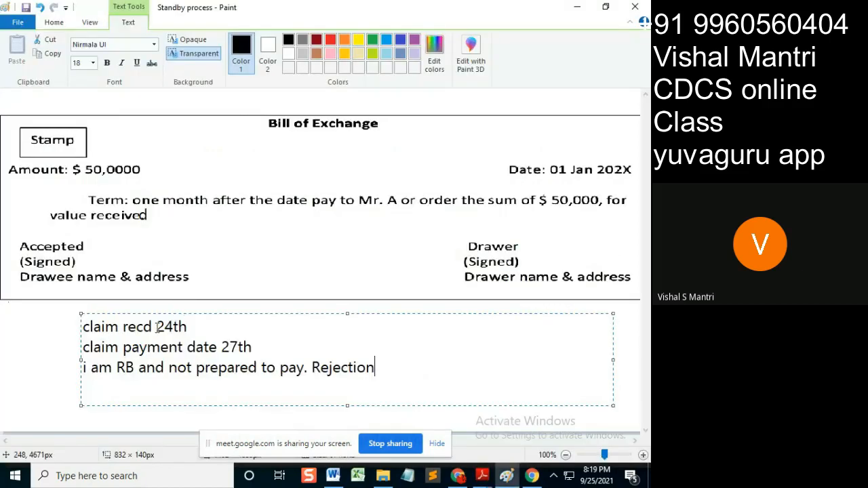